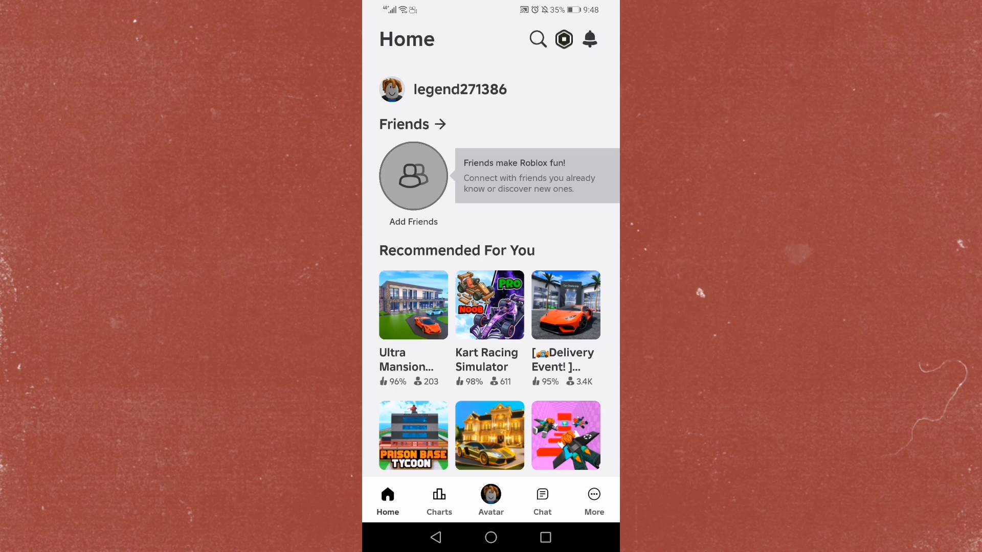
- Go to the More tab and scroll to the Settings, Help & Safety and Switch Accounts tiles
{"action": "left_click", "coordinate": [593, 501]}
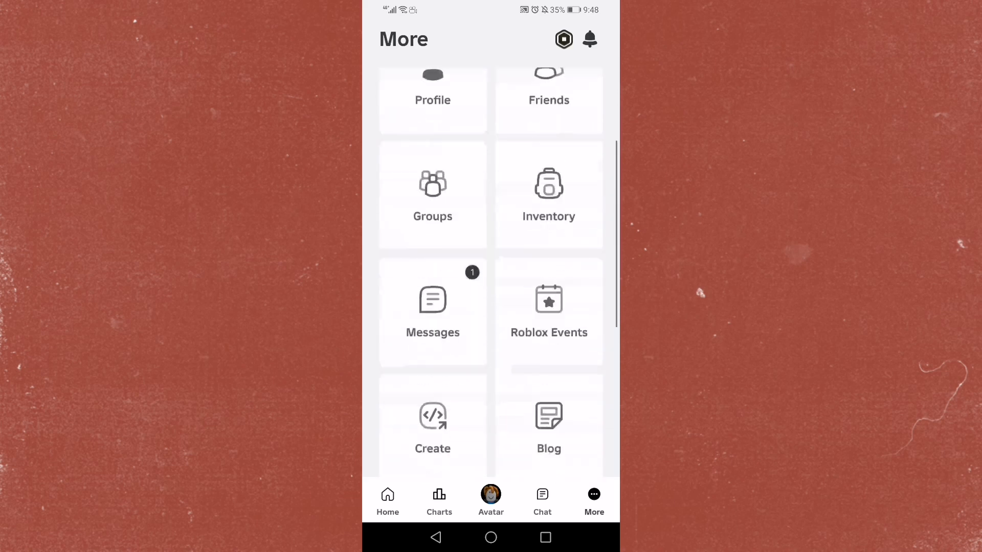
{"action": "scroll", "scroll_direction": "down", "scroll_amount": 3}
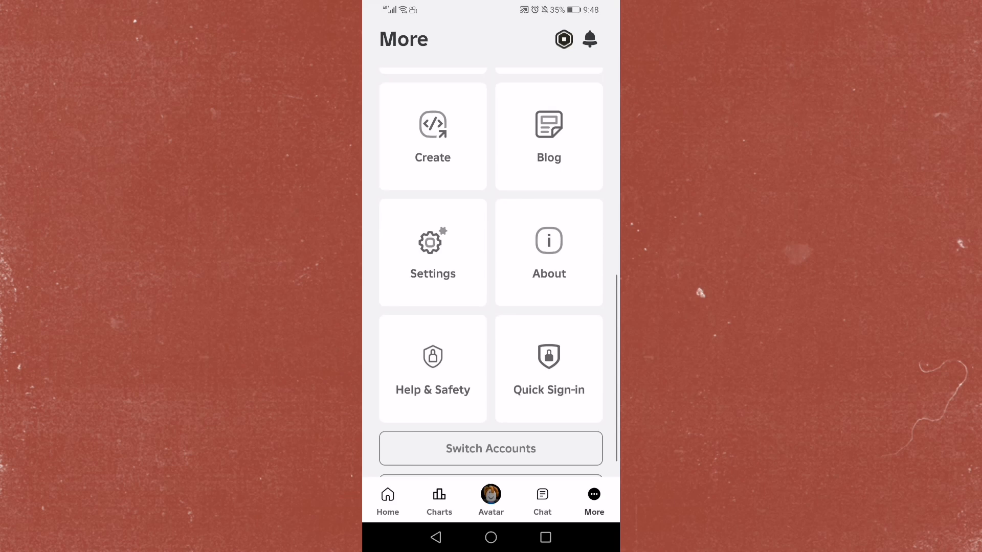
- Reach the Notifications settings page from the account Settings list
{"action": "left_click", "coordinate": [432, 252]}
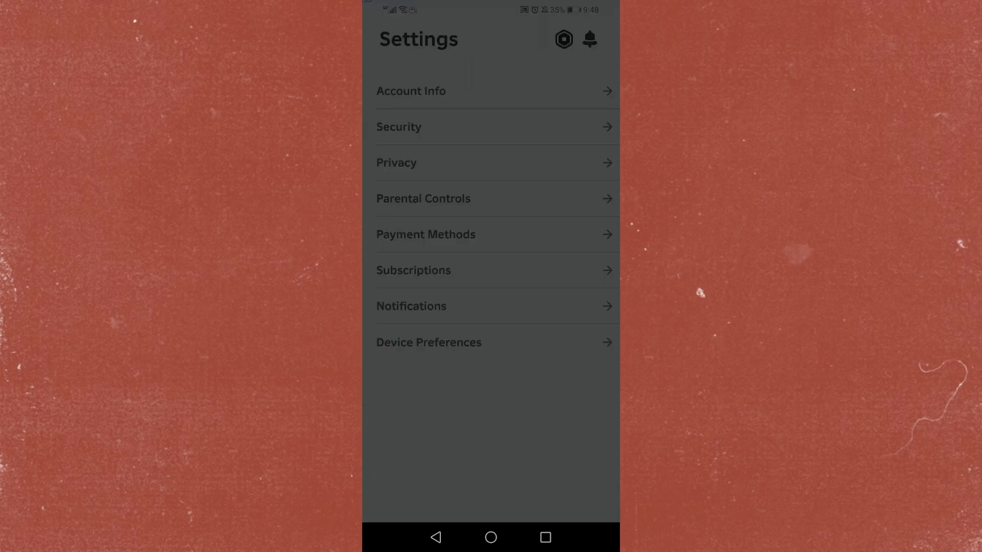
{"action": "left_click", "coordinate": [410, 307]}
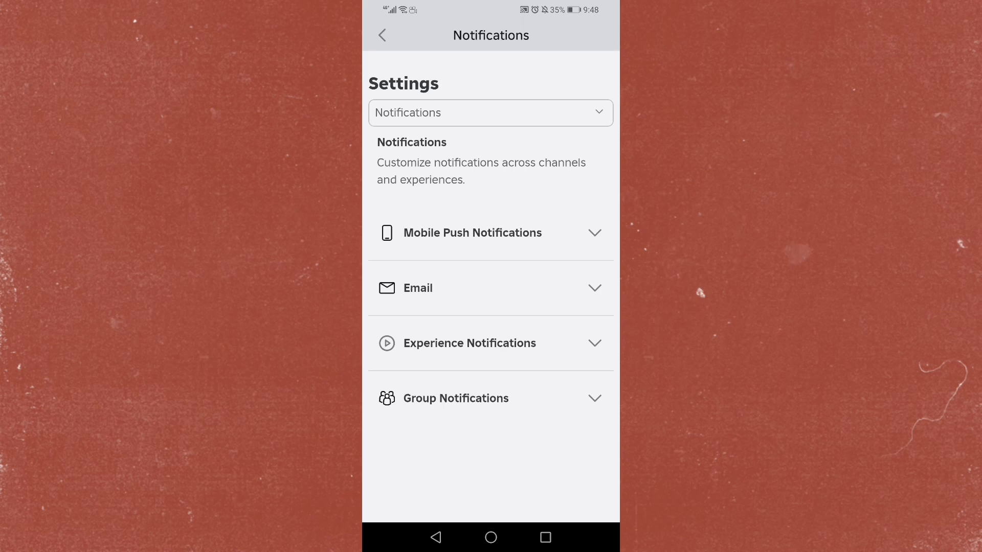
- Expand Mobile Push Notifications and toggle Friend Request Received off then back on
{"action": "left_click", "coordinate": [491, 234]}
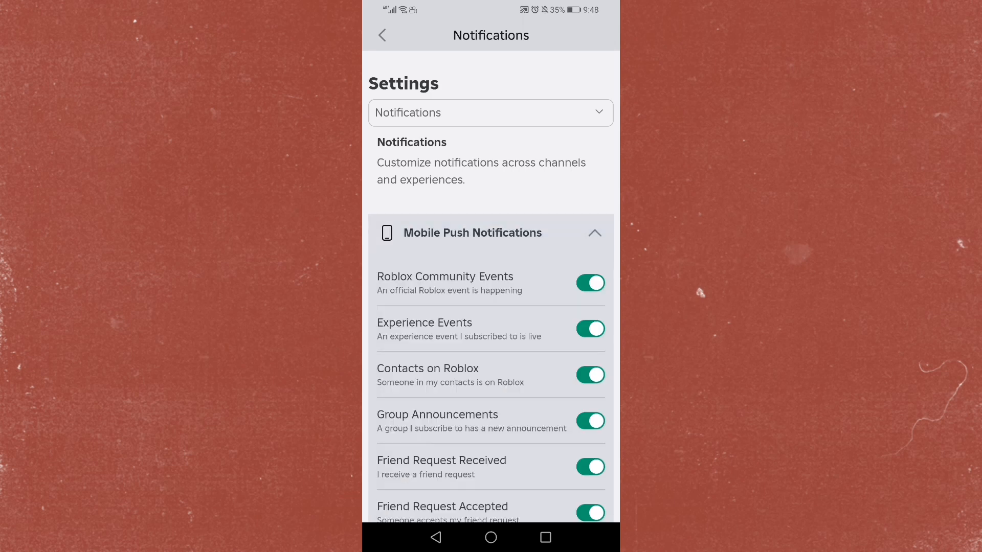
{"action": "scroll", "scroll_direction": "down", "scroll_amount": 3}
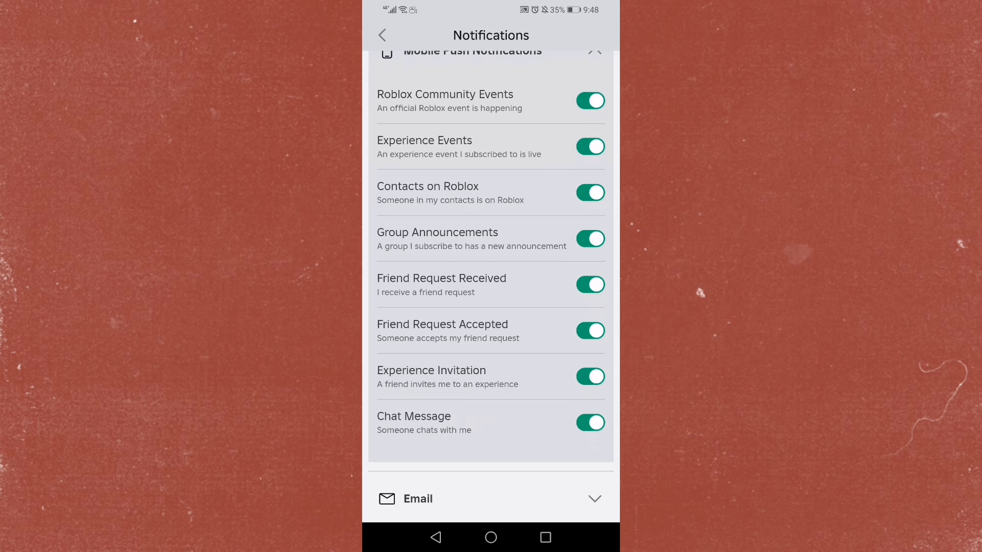
{"action": "left_click", "coordinate": [590, 284]}
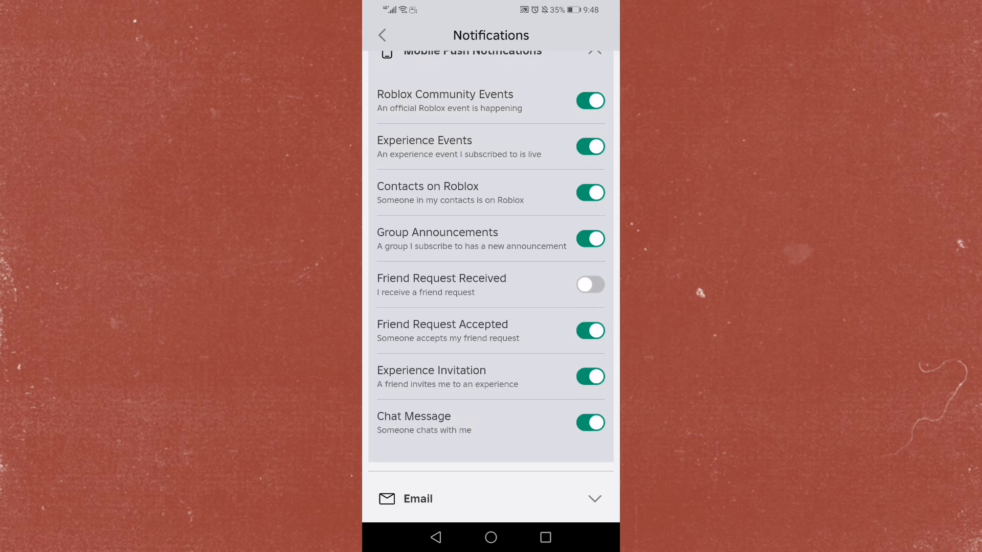
{"action": "left_click", "coordinate": [589, 284]}
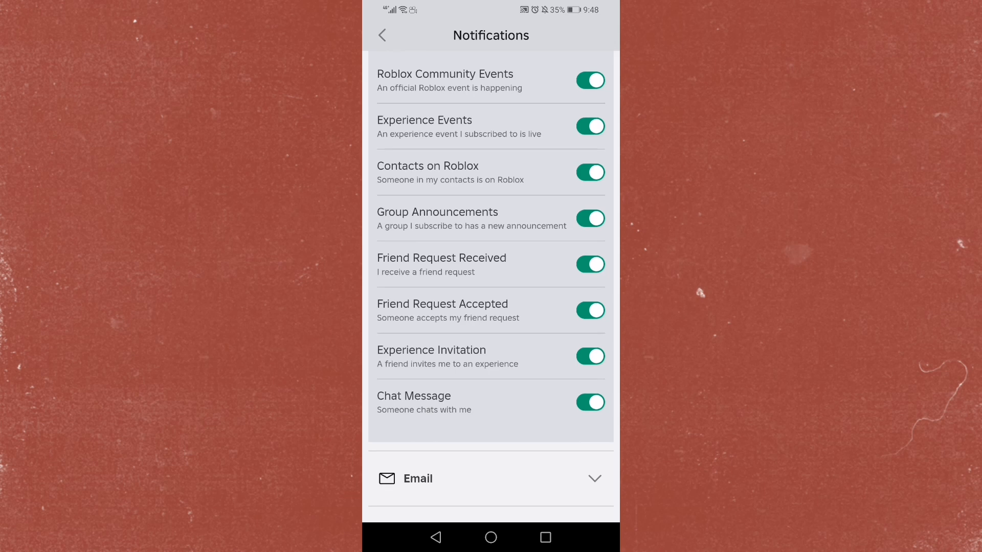
- Scroll down through the Email and Experience Notifications sections and their toggles
{"action": "scroll", "scroll_direction": "down", "scroll_amount": 3}
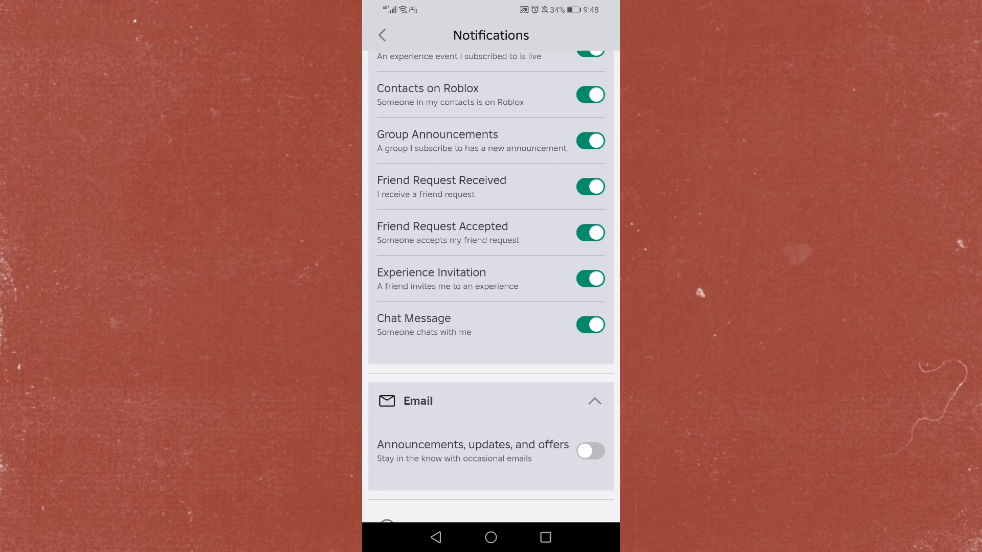
{"action": "scroll", "scroll_direction": "down", "scroll_amount": 3}
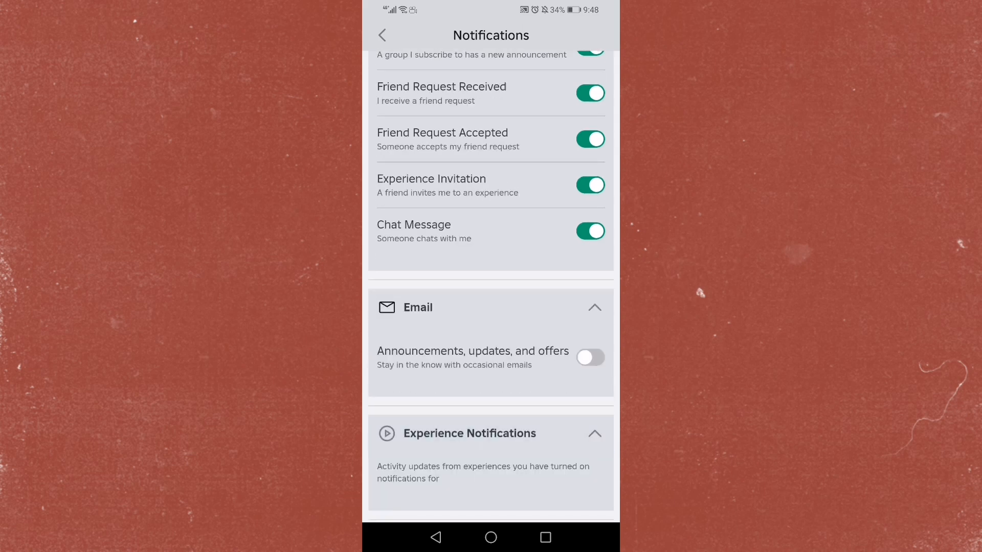
{"action": "scroll", "scroll_direction": "down", "scroll_amount": 3}
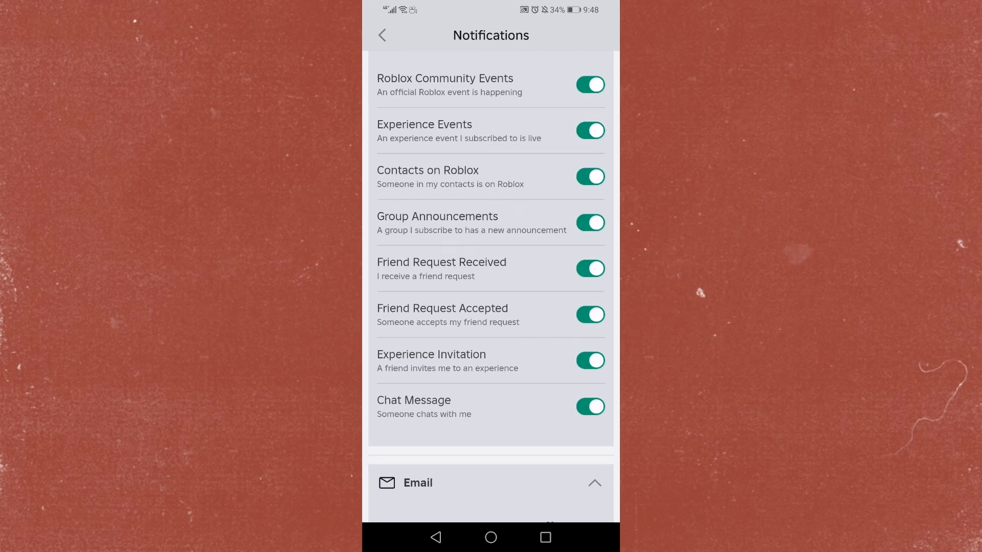